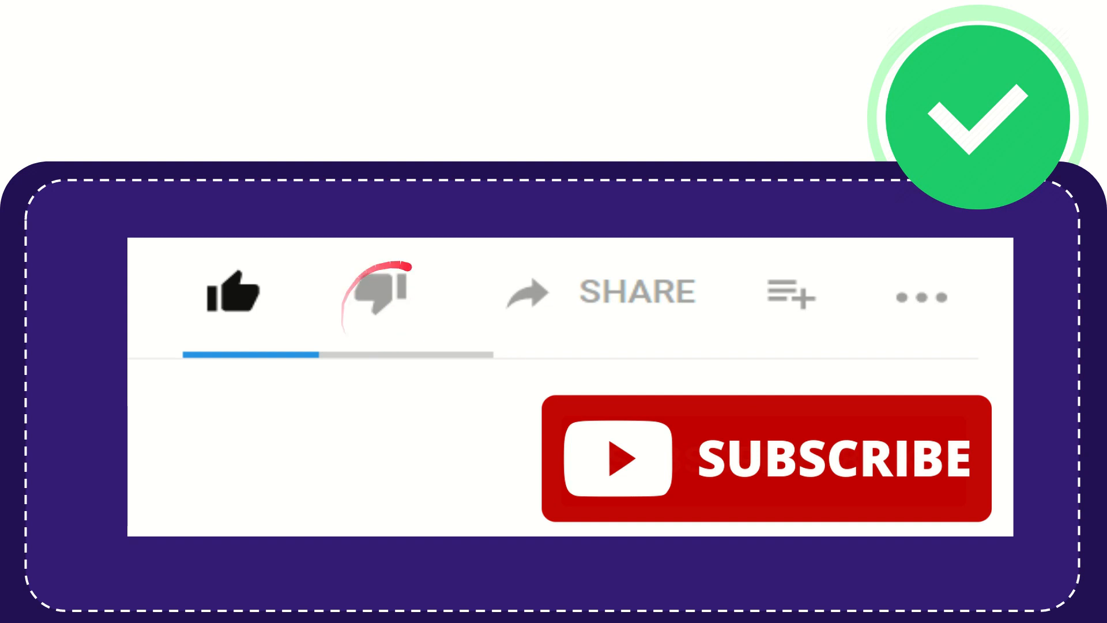
click(375, 291)
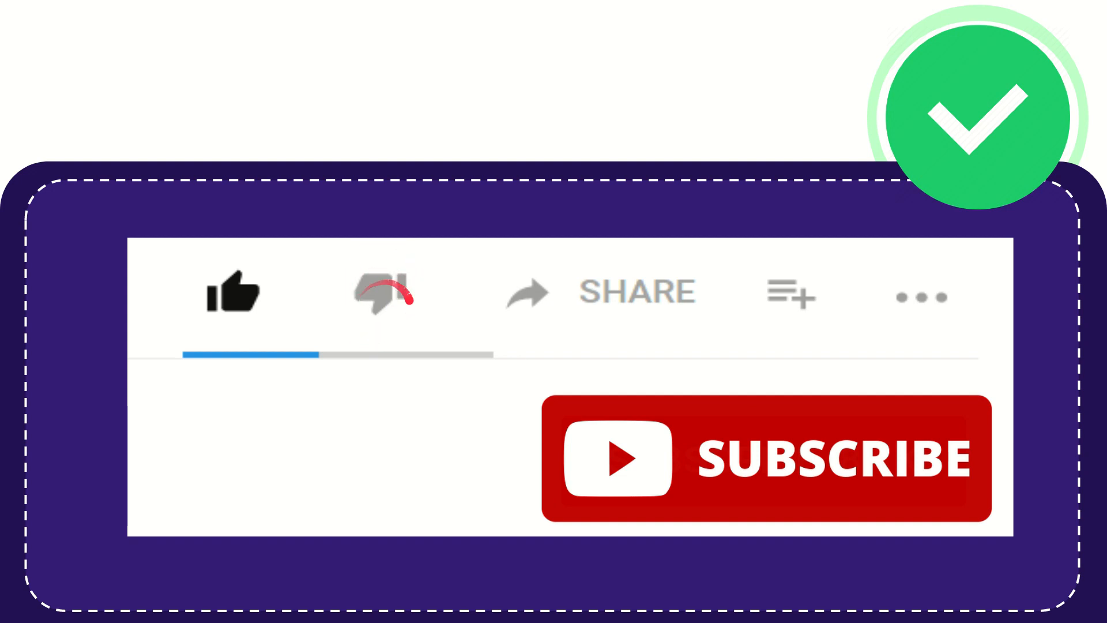
click(379, 292)
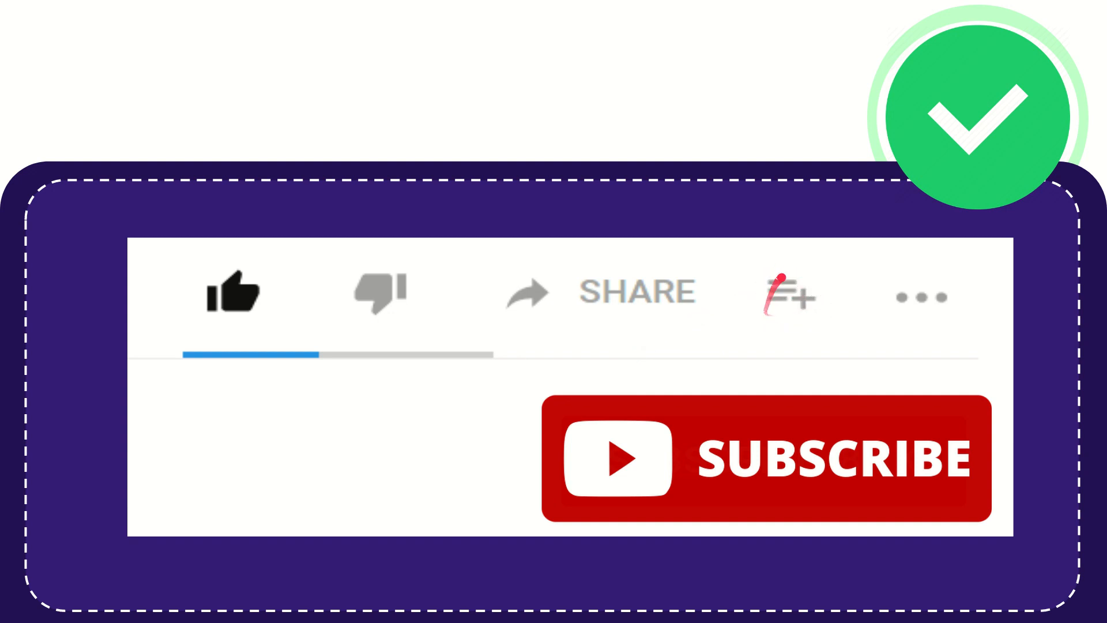
click(789, 294)
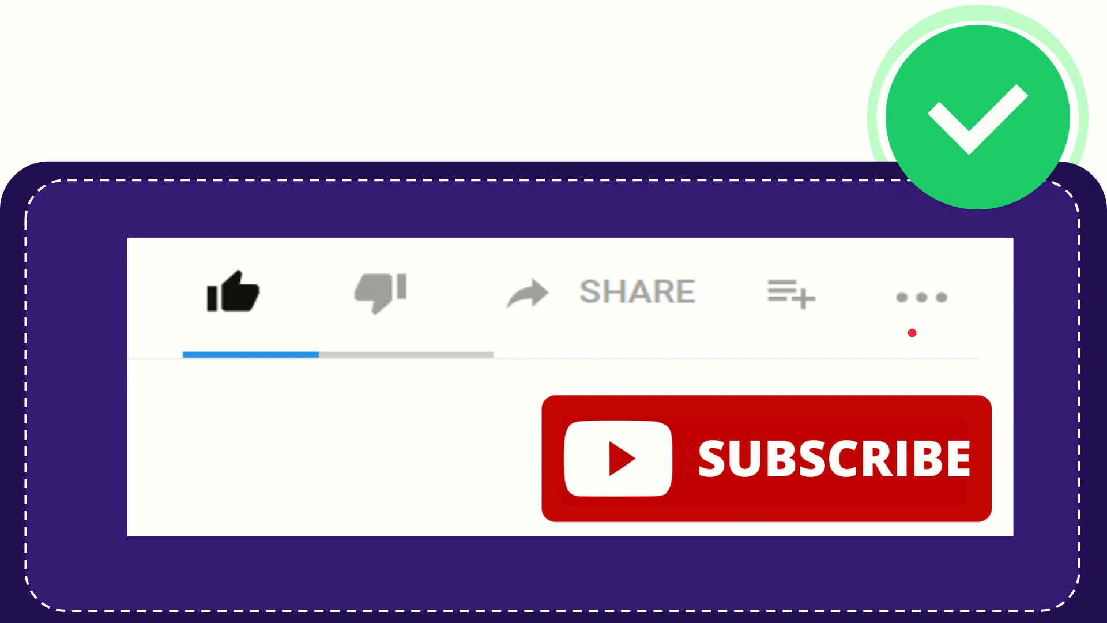
click(776, 487)
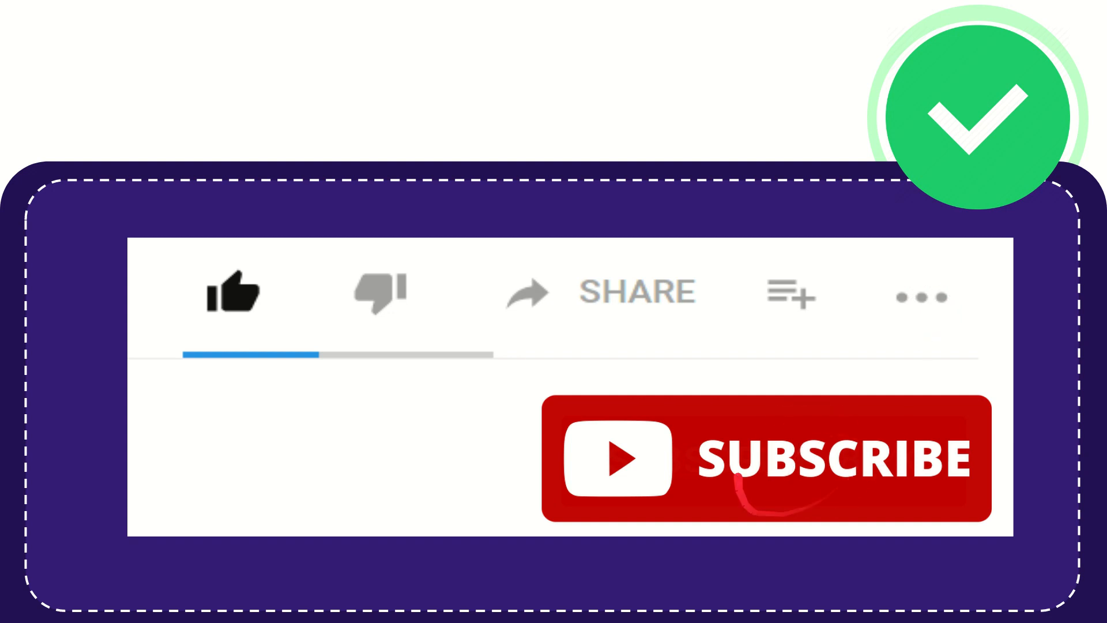